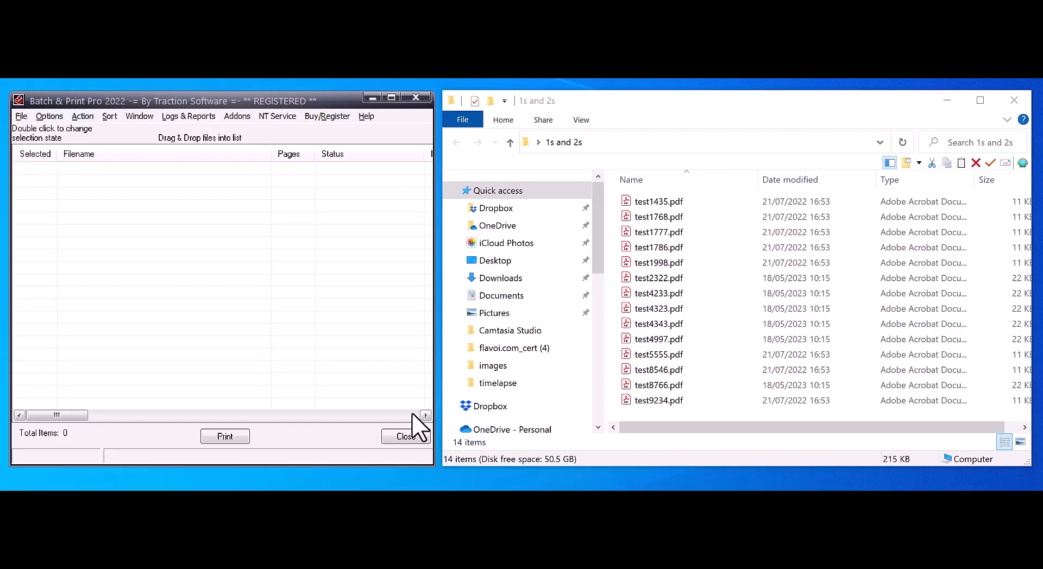
mouse_move(764, 94)
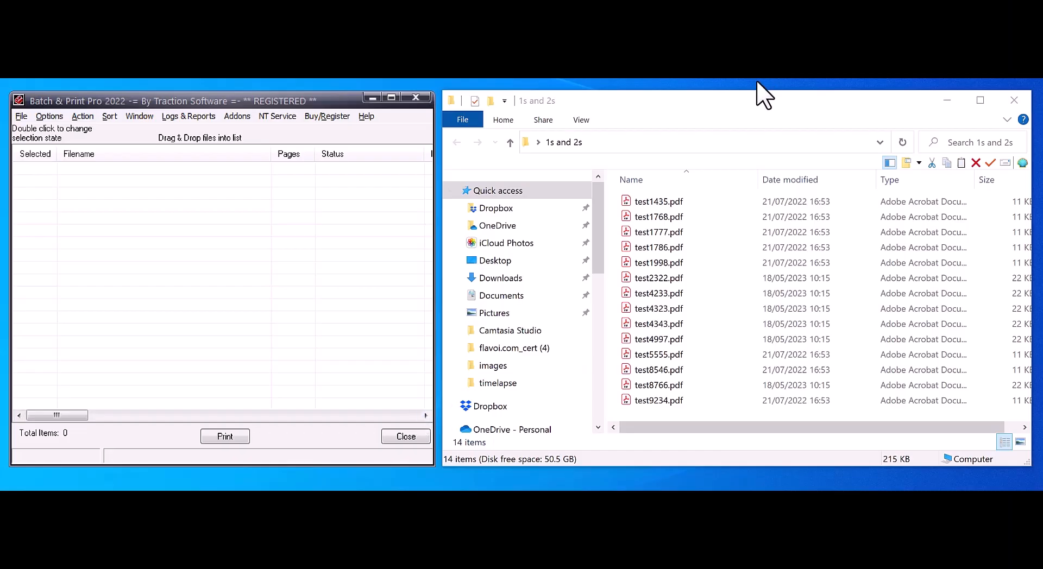
mouse_move(603, 172)
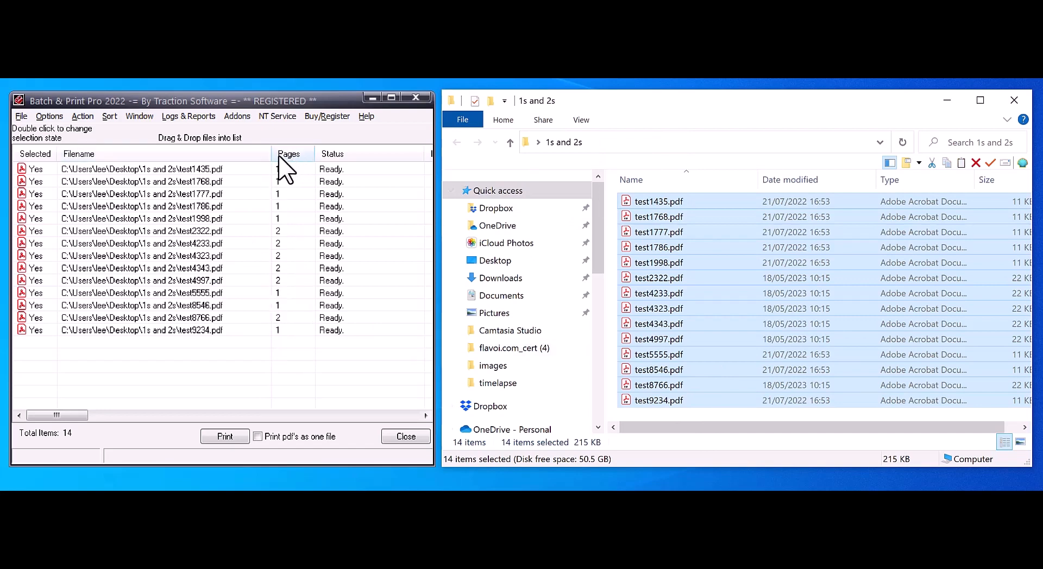
Step: Order the 14 PDFs by the Pages column ascending, one-page files at the top
click(289, 154)
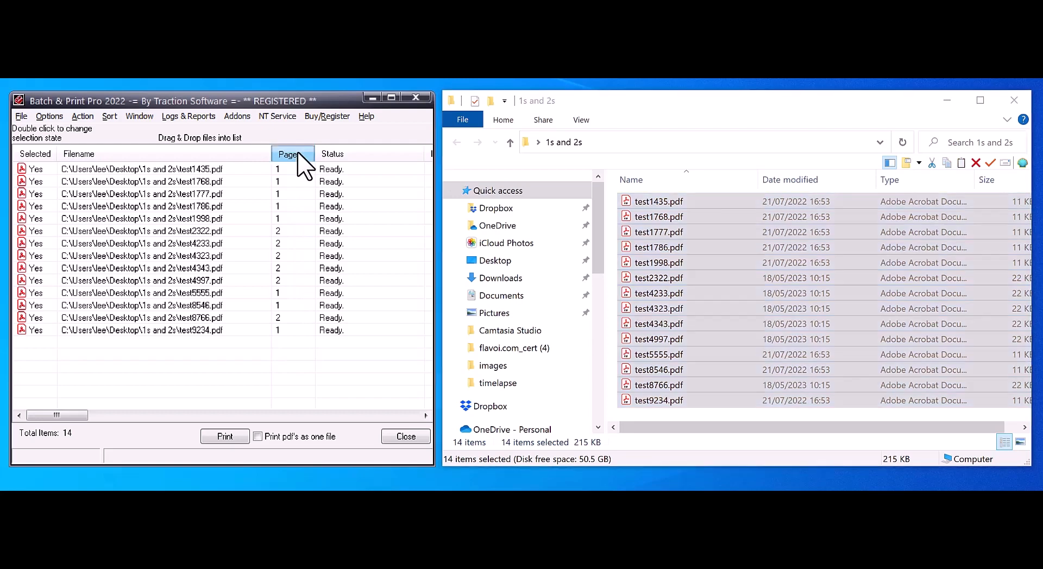
click(291, 154)
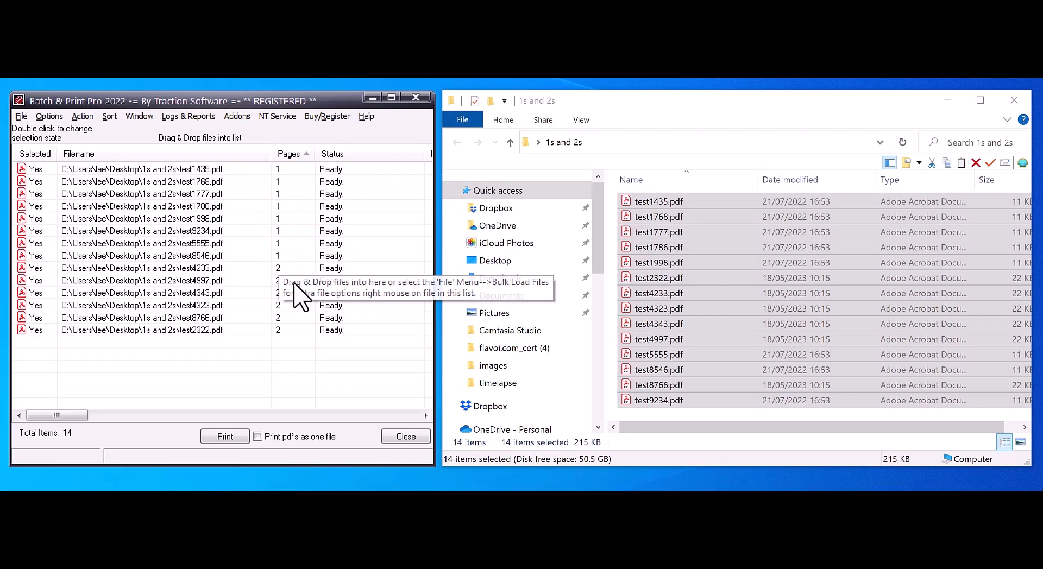
click(288, 153)
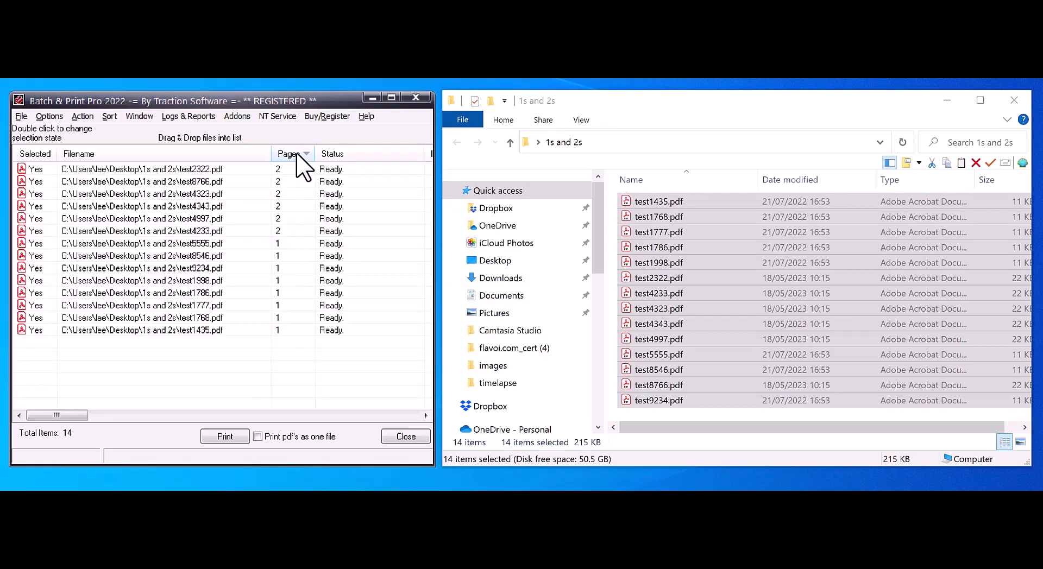
click(289, 153)
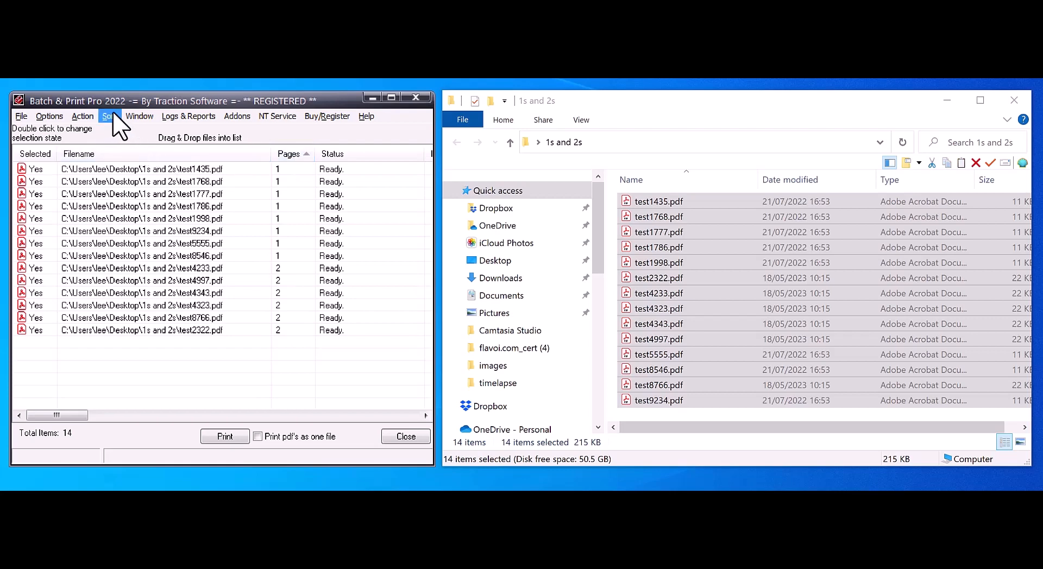
mouse_move(150, 119)
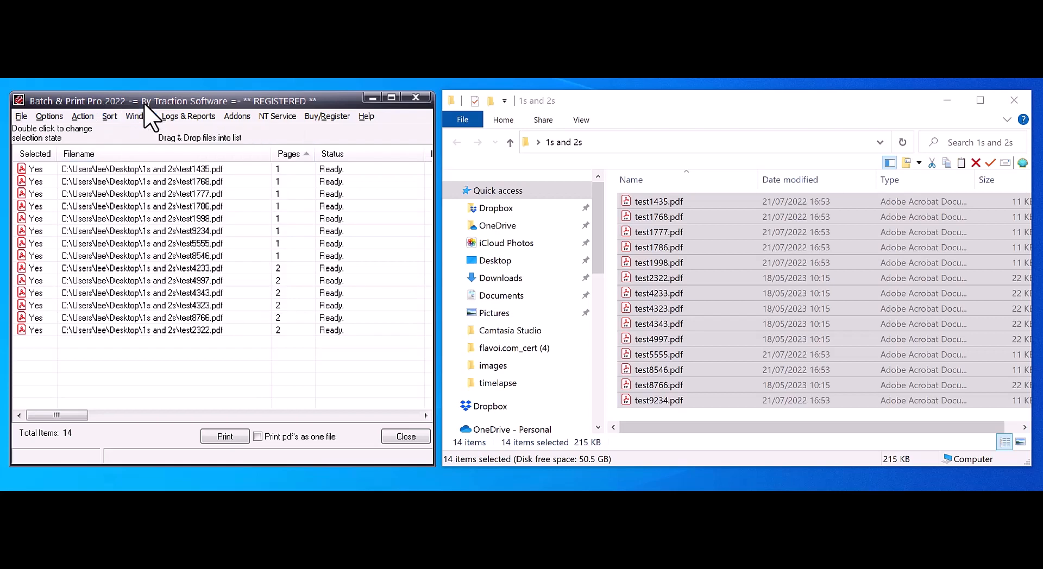
mouse_move(266, 319)
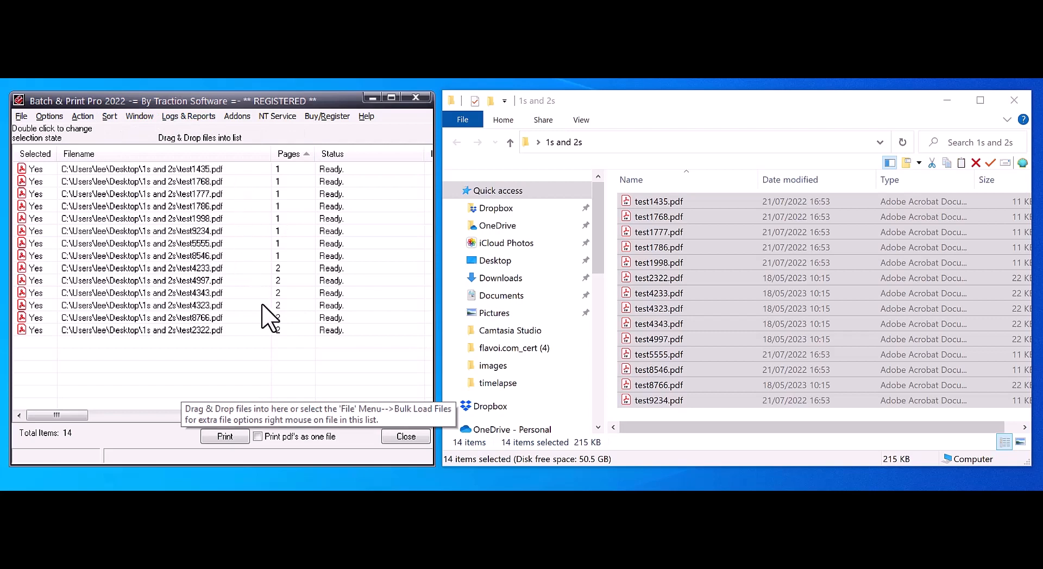
mouse_move(234, 282)
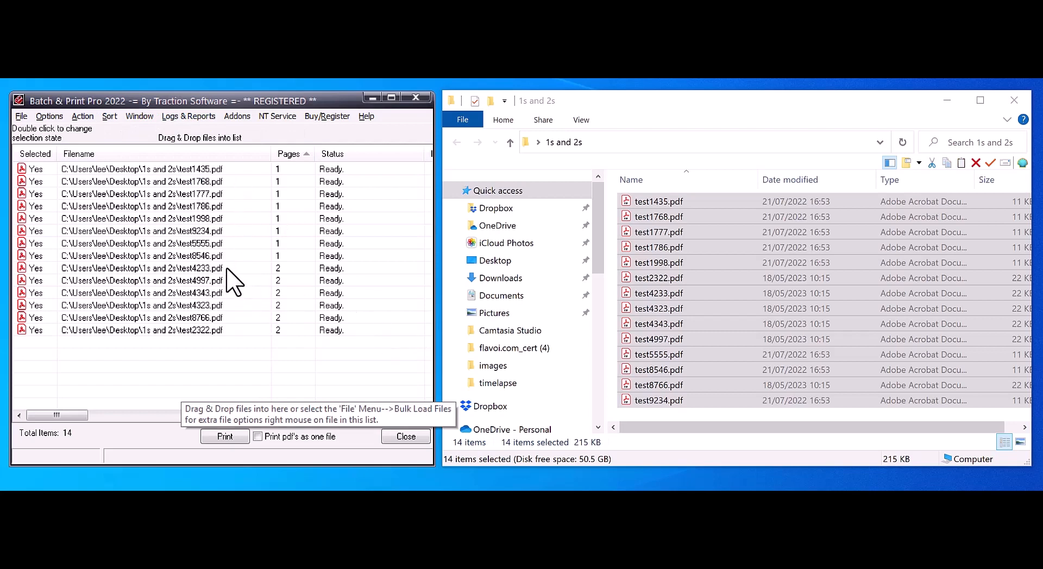
Step: Select the six two-page PDFs from test4233 down and set them to No
click(140, 268)
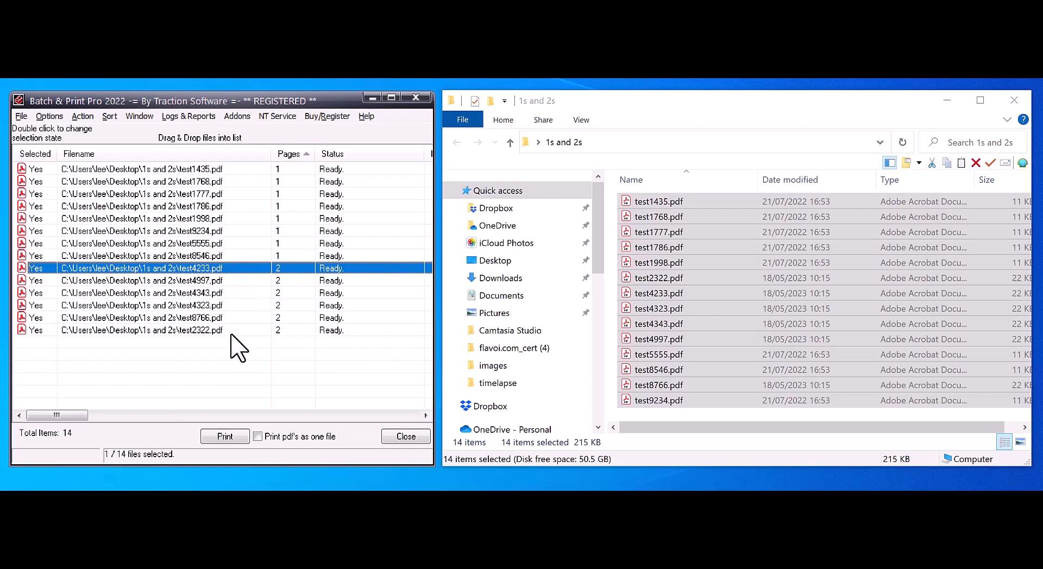
click(167, 330)
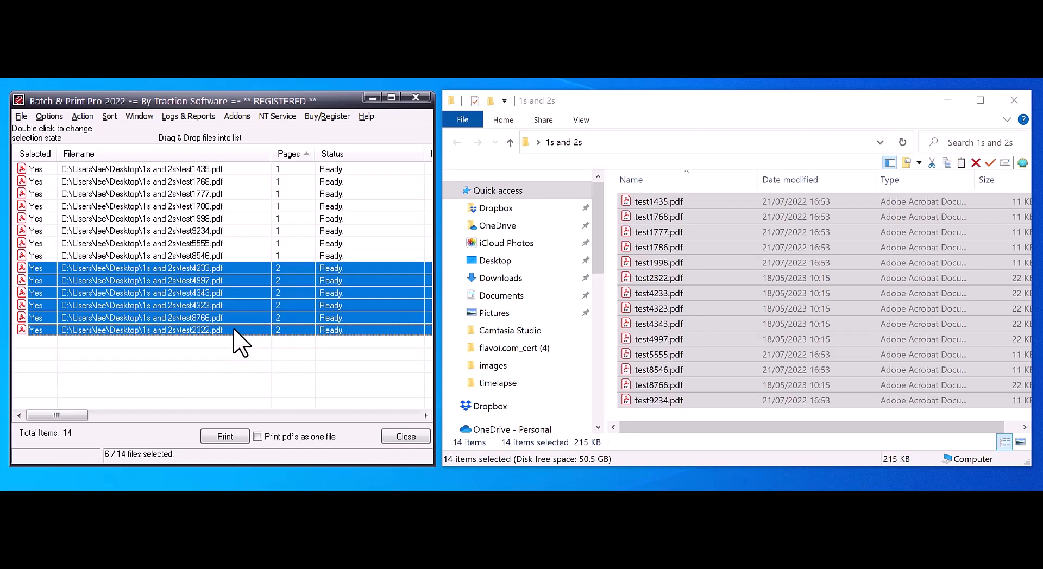
mouse_move(246, 343)
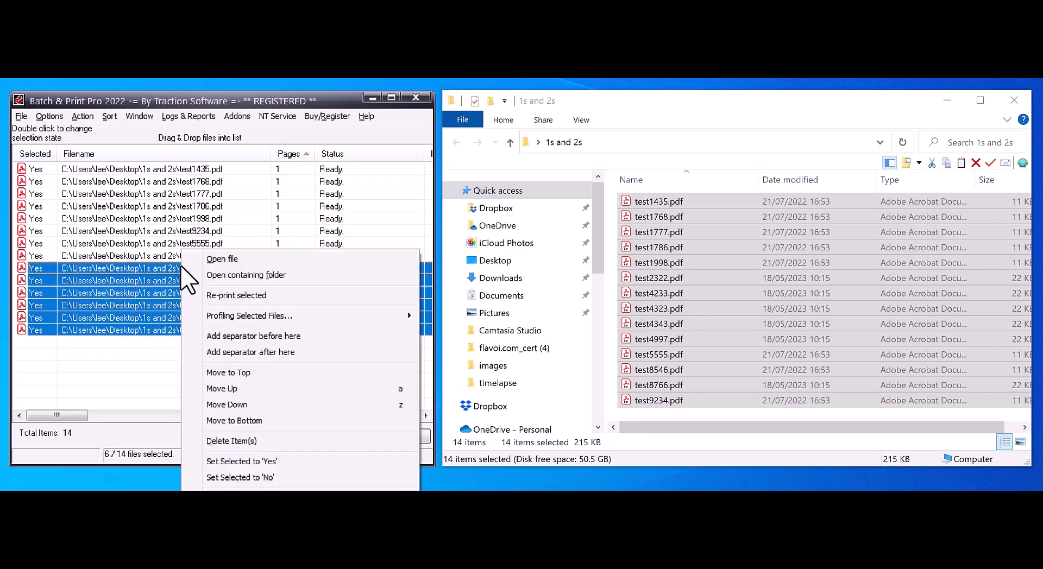
click(239, 478)
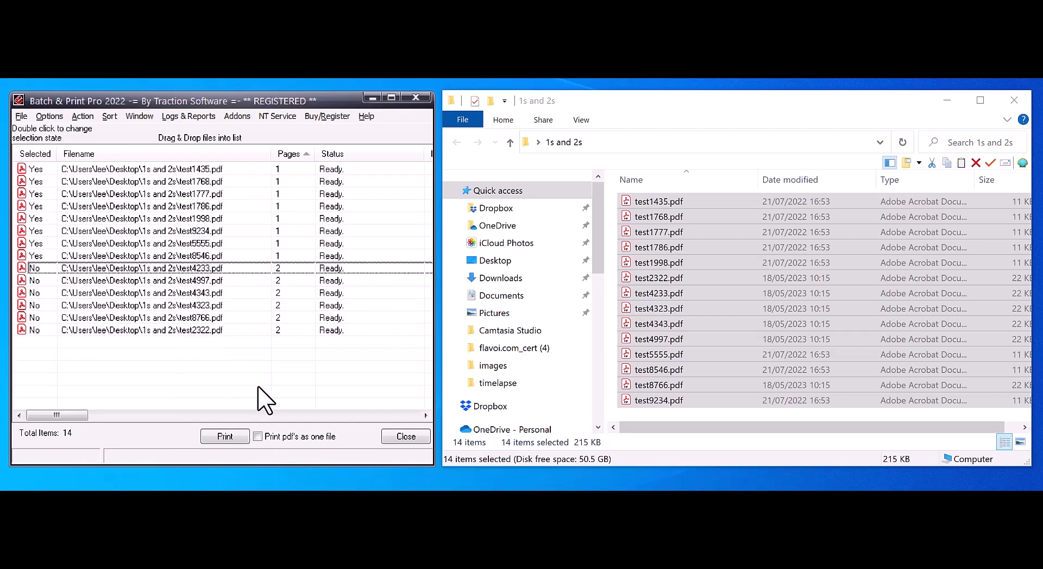
click(224, 436)
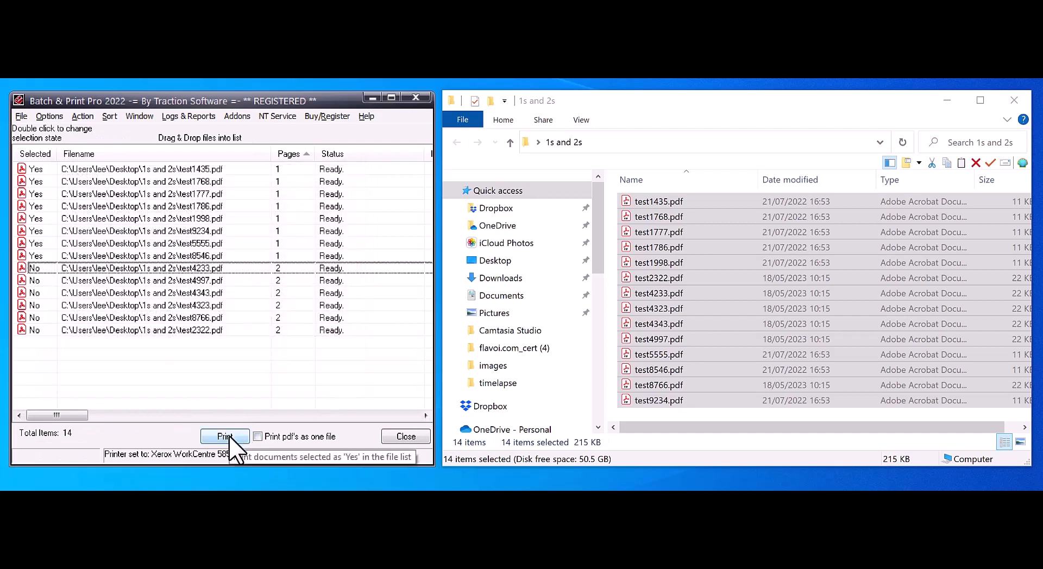
Step: Print the eight Yes-marked one-page PDFs and show the Xerox printer queue
click(224, 436)
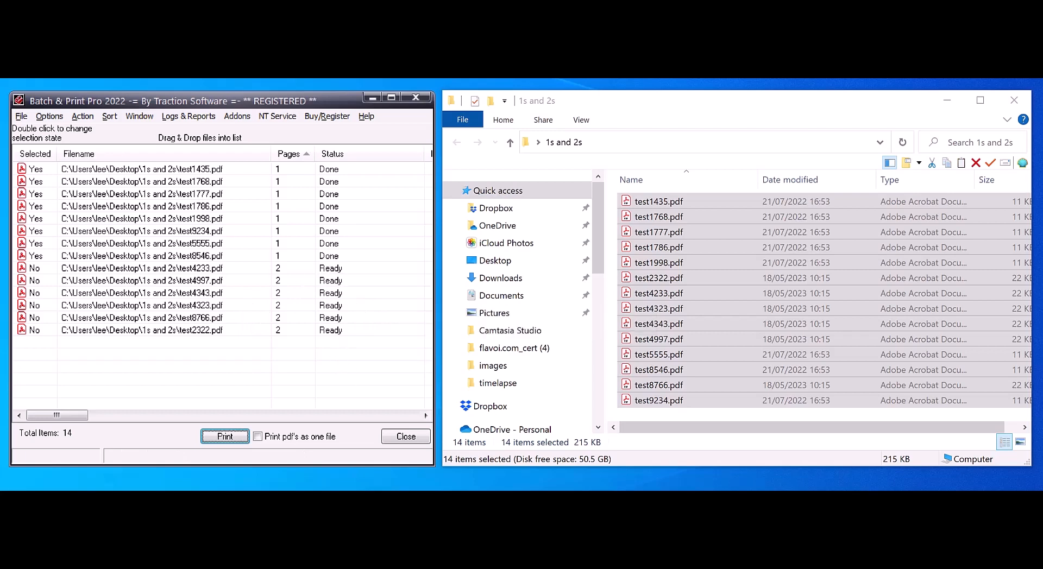
click(224, 437)
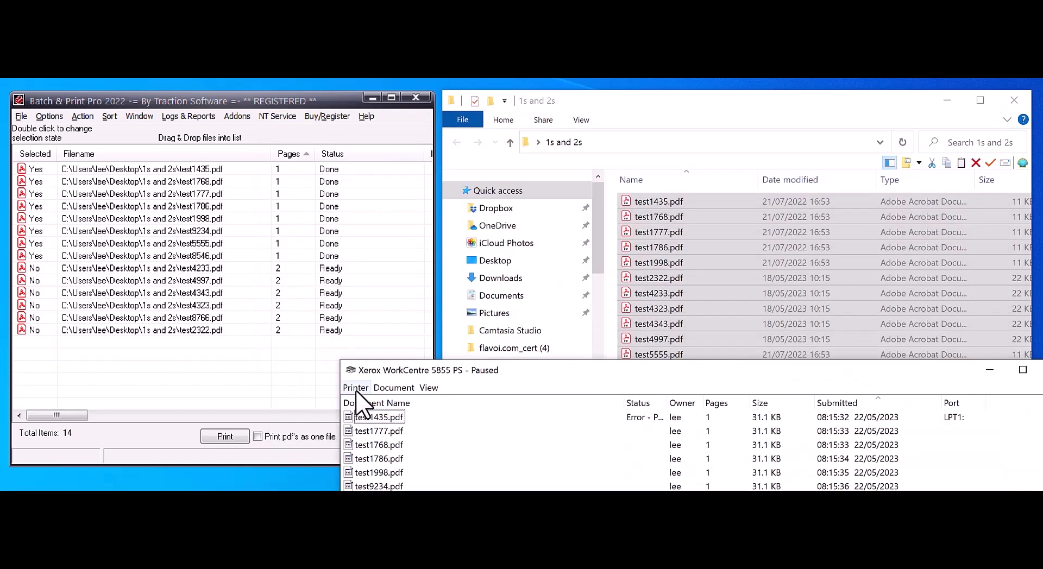
Step: Cancel all queued documents on the Xerox WorkCentre 5855 PS and confirm
click(356, 388)
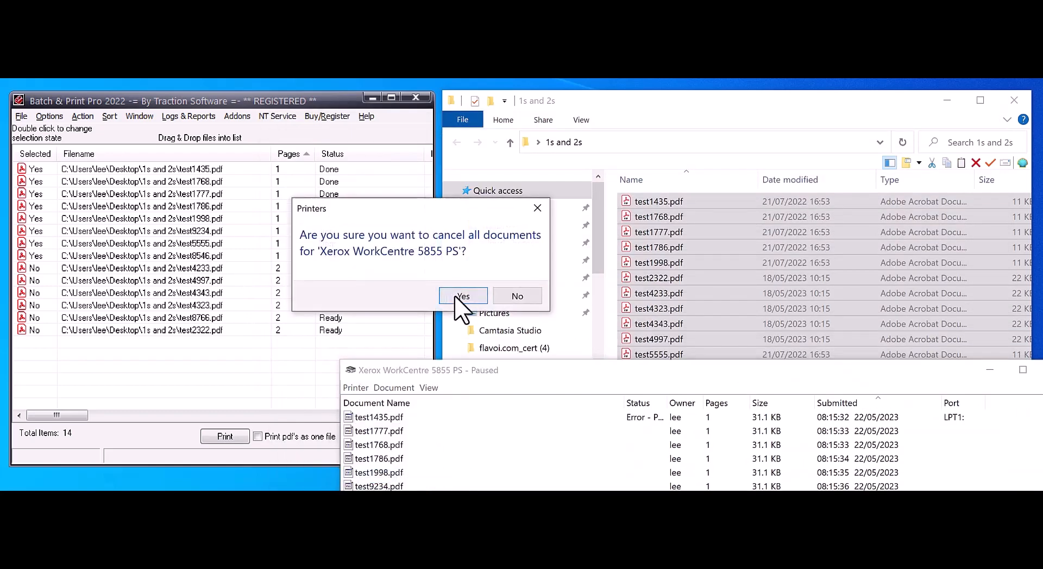
click(463, 295)
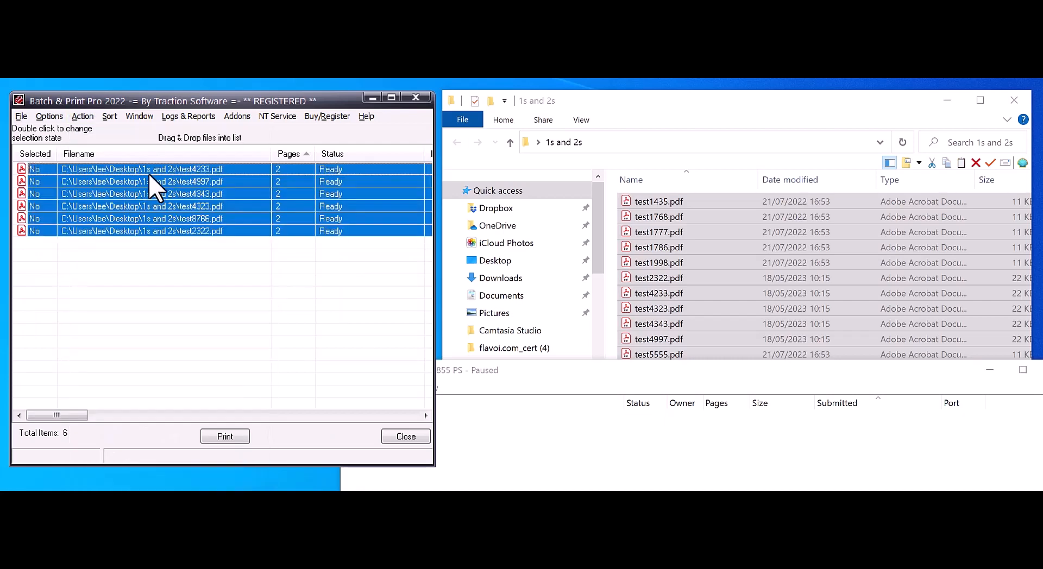
Step: Set the six two-page PDFs to Yes, print them and show the printer queue
click(83, 116)
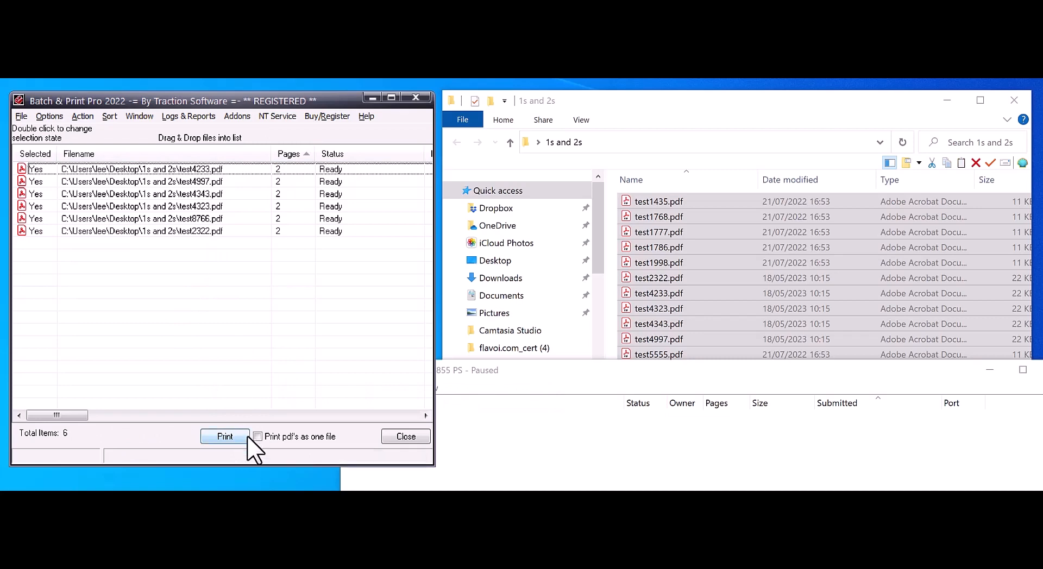
click(20, 116)
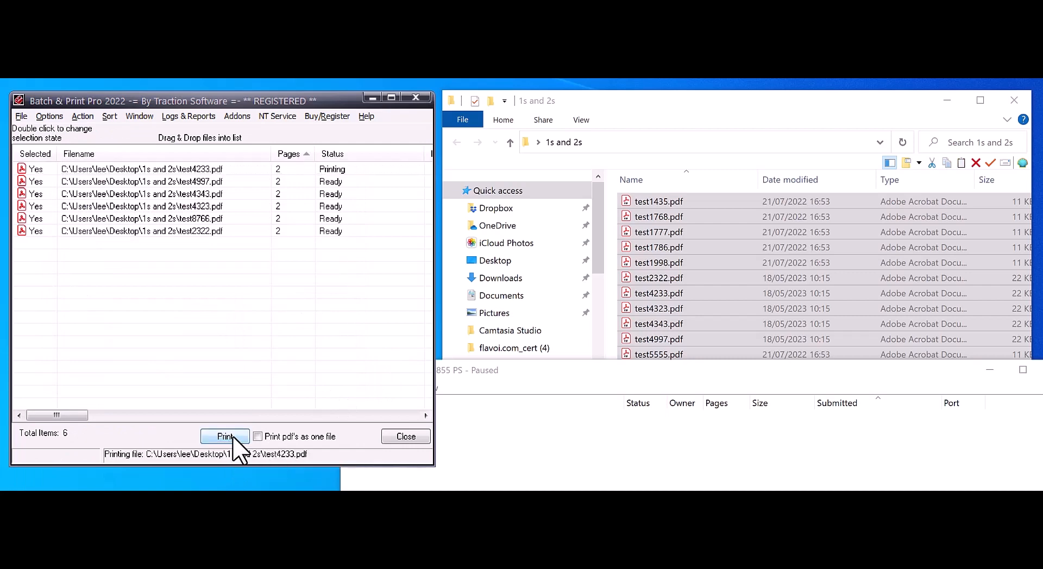
click(224, 437)
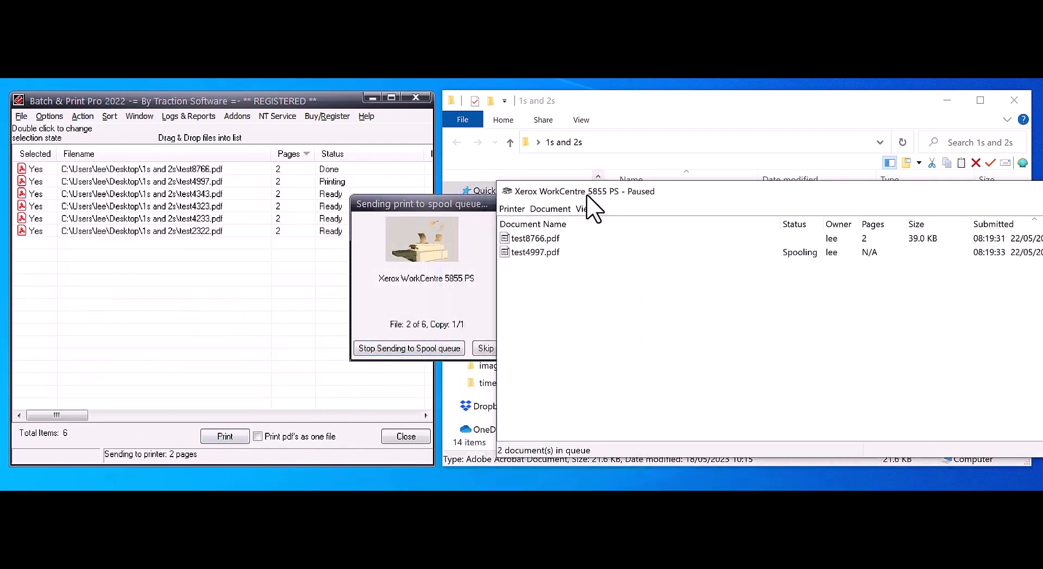